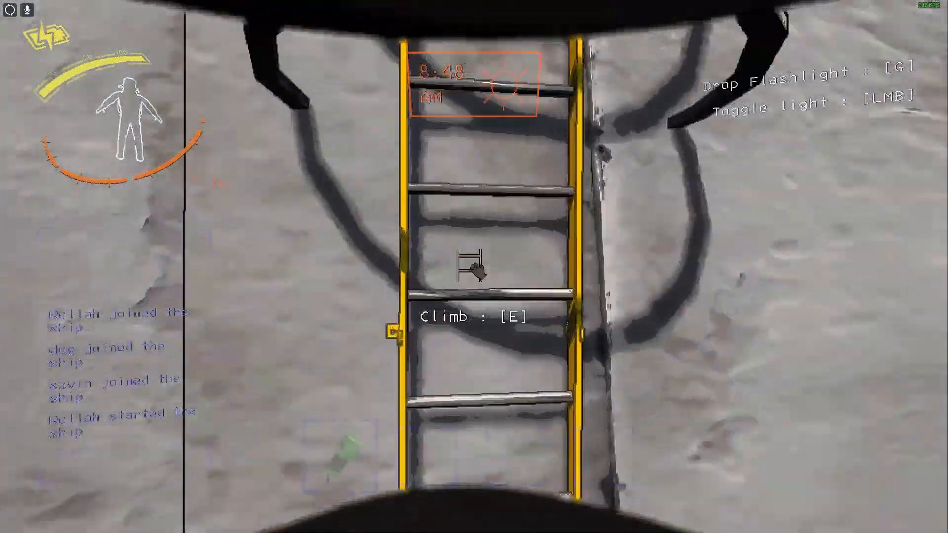
- Climb the ship's ladder and head into the dark facility with the flashlight
key(e)
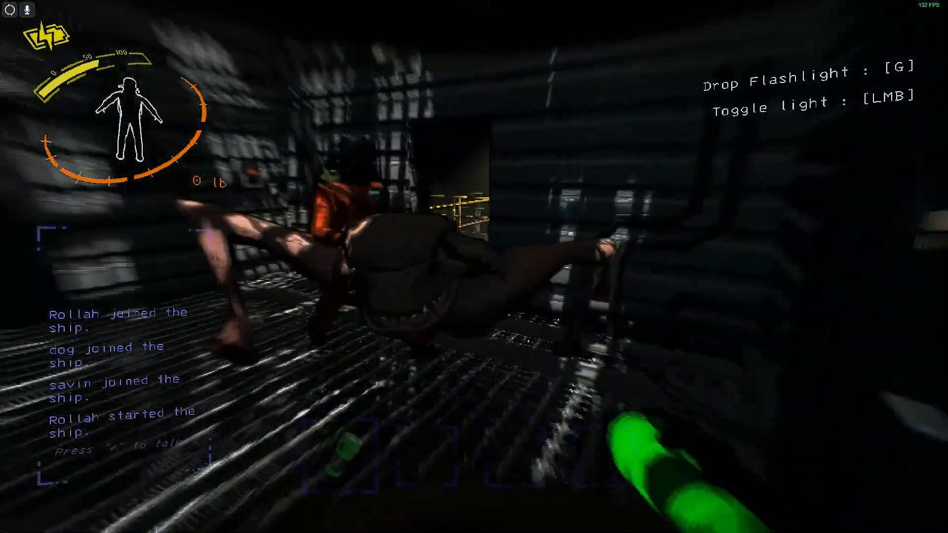
mouse_move(474, 266)
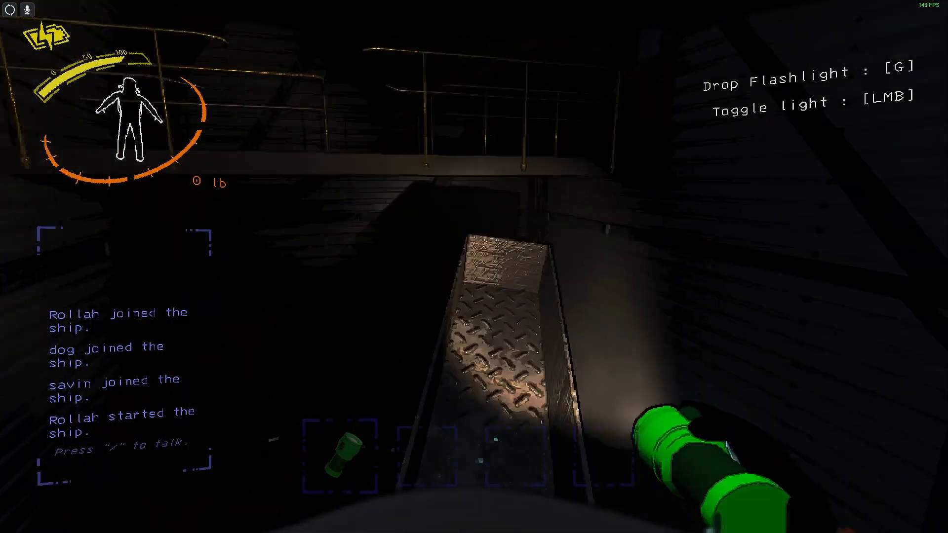
mouse_move(474, 267)
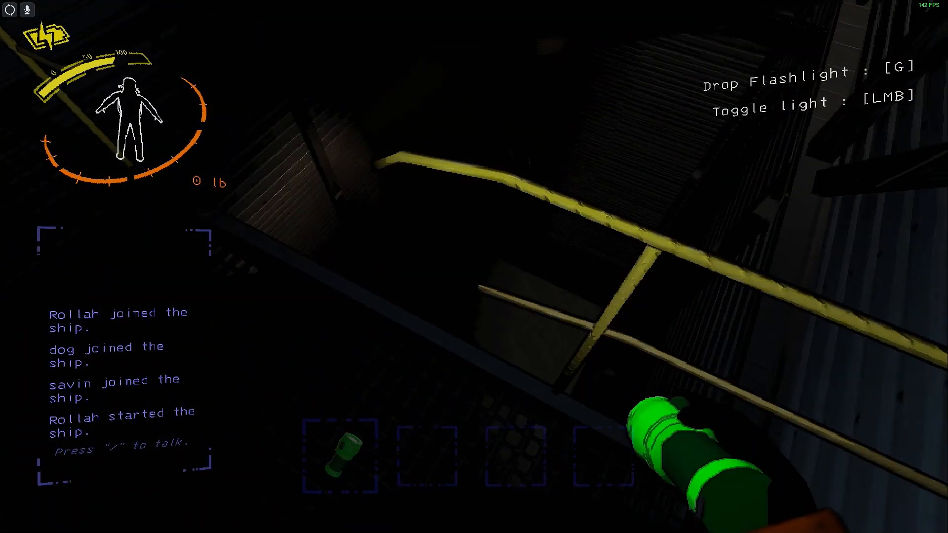
mouse_move(473, 267)
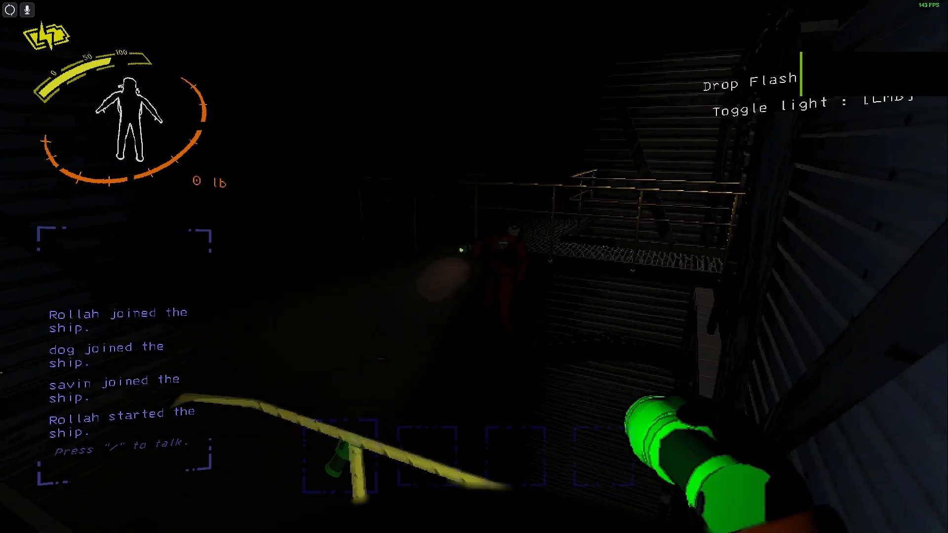
mouse_move(474, 253)
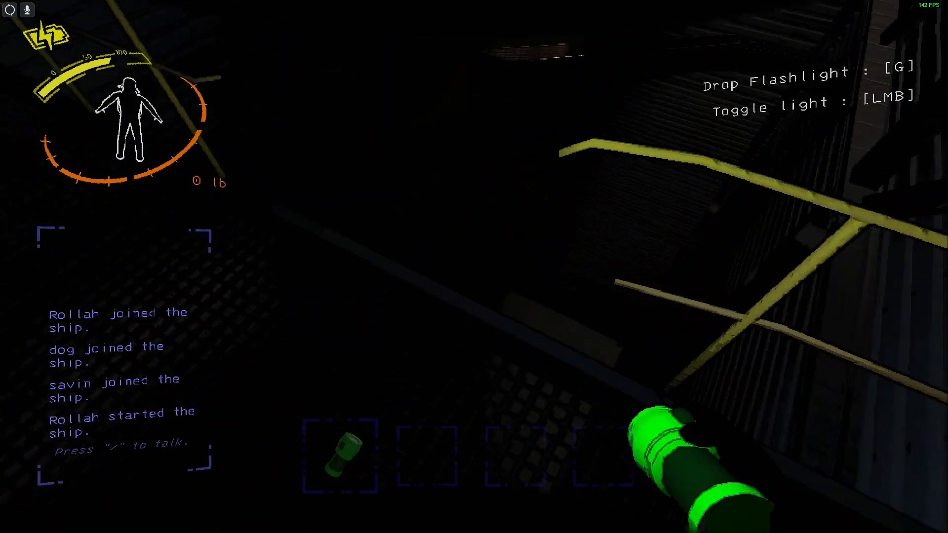
mouse_move(474, 266)
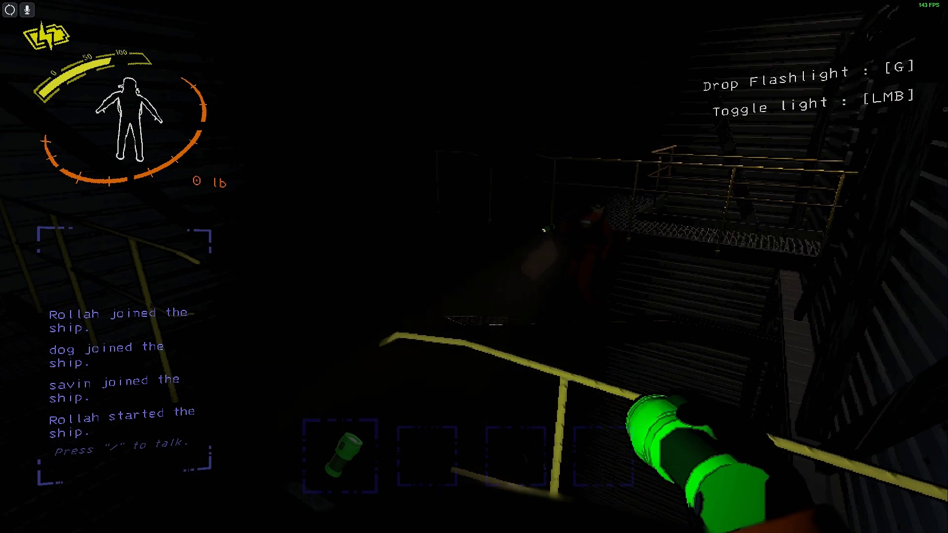
mouse_move(474, 266)
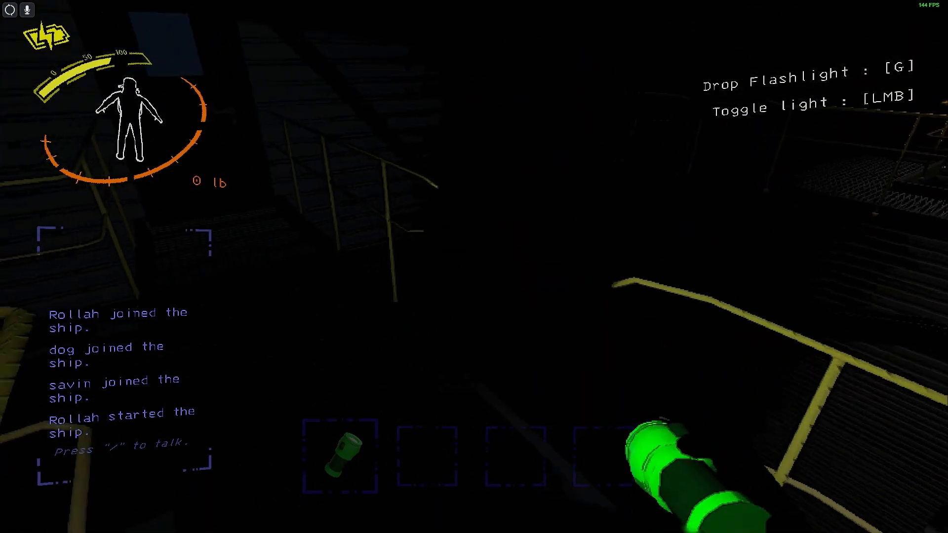
mouse_move(473, 267)
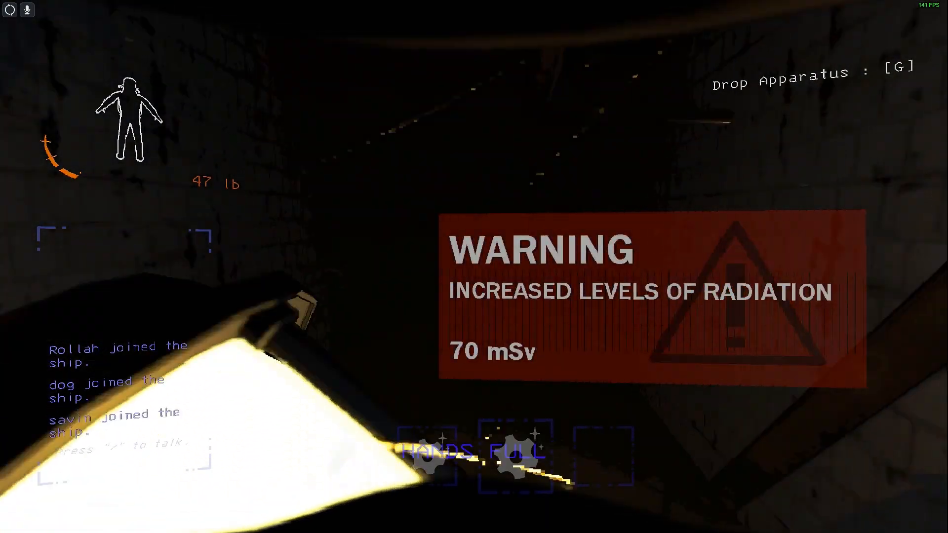
mouse_move(474, 267)
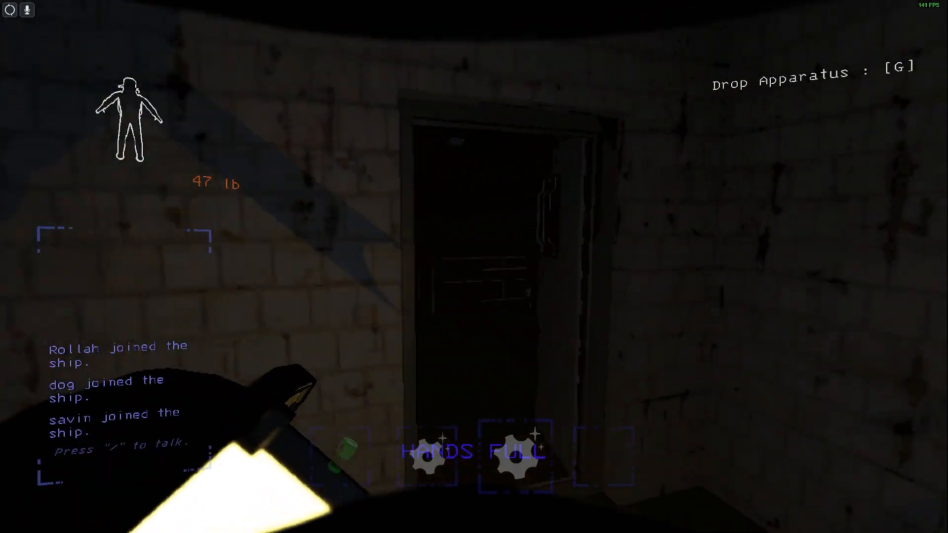
mouse_move(474, 267)
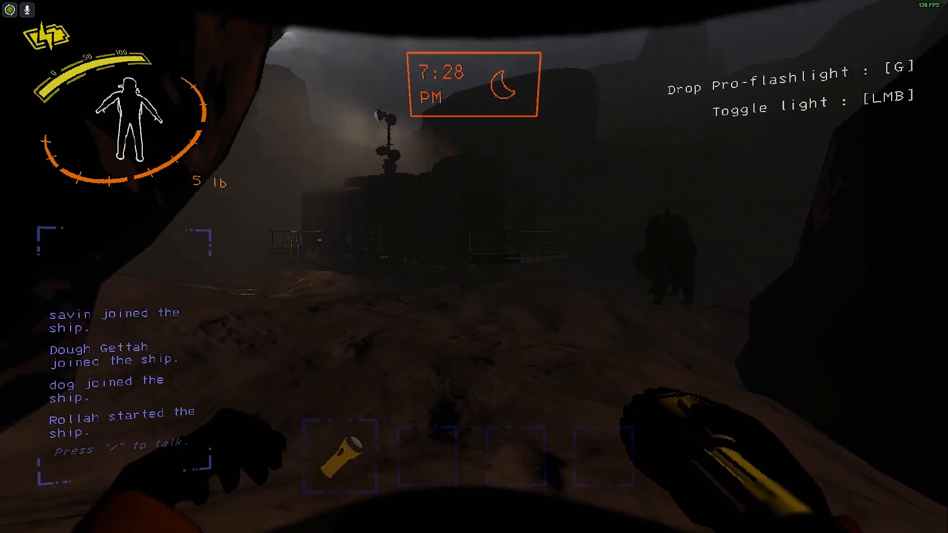
mouse_move(474, 267)
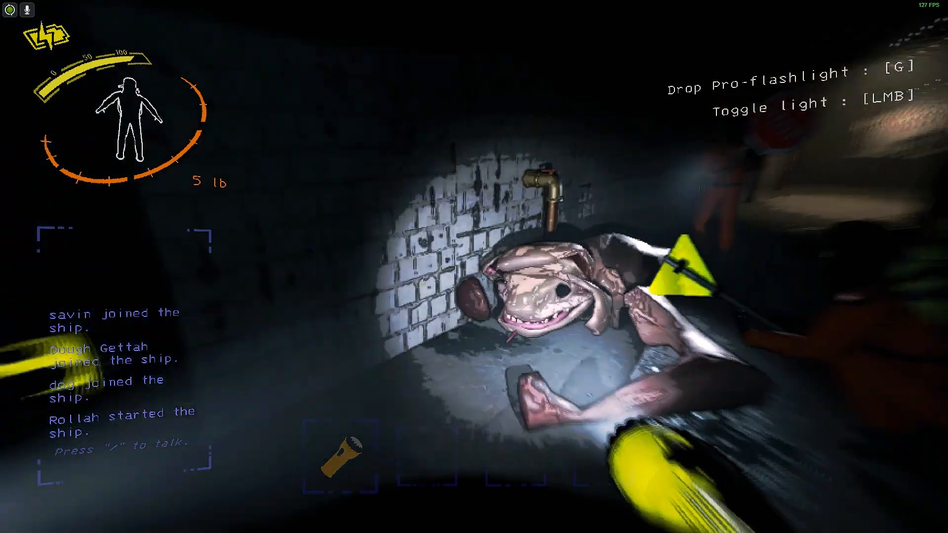
mouse_move(473, 267)
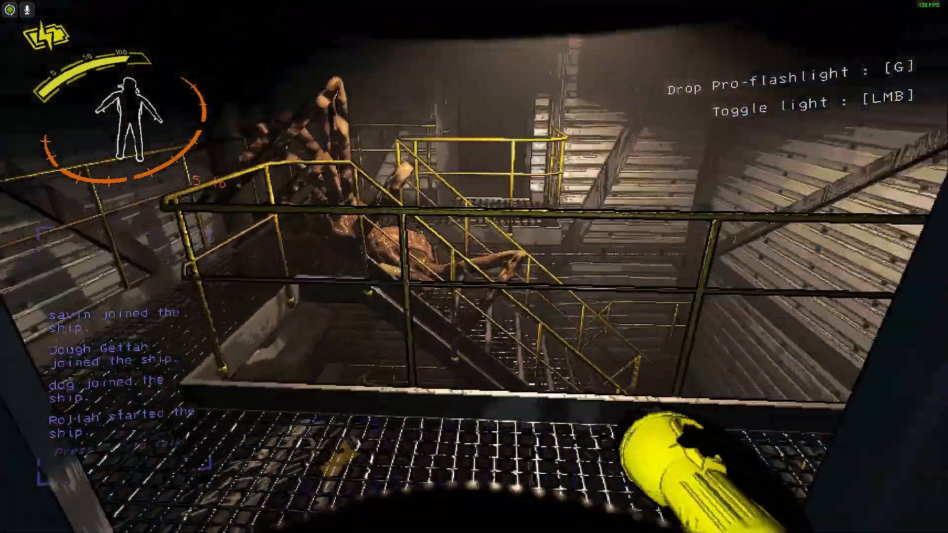
mouse_move(474, 266)
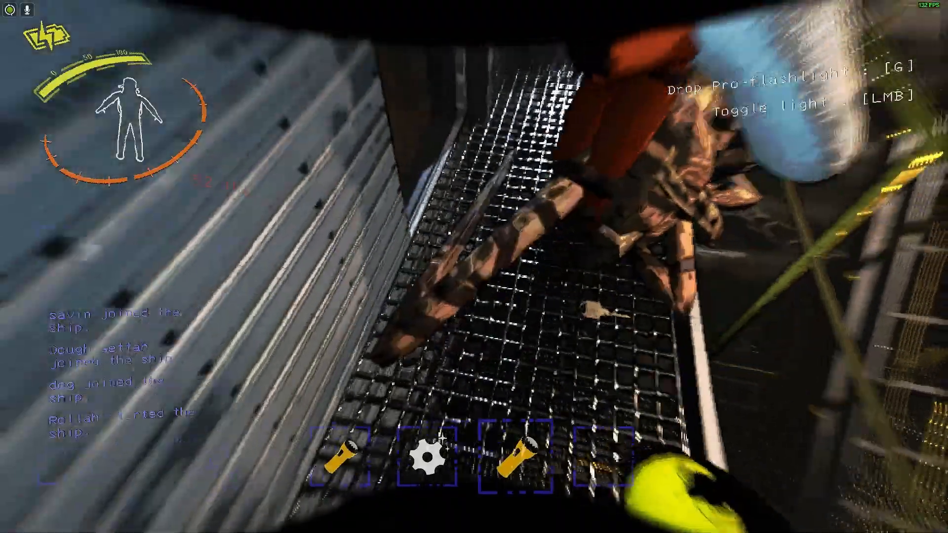
mouse_move(474, 266)
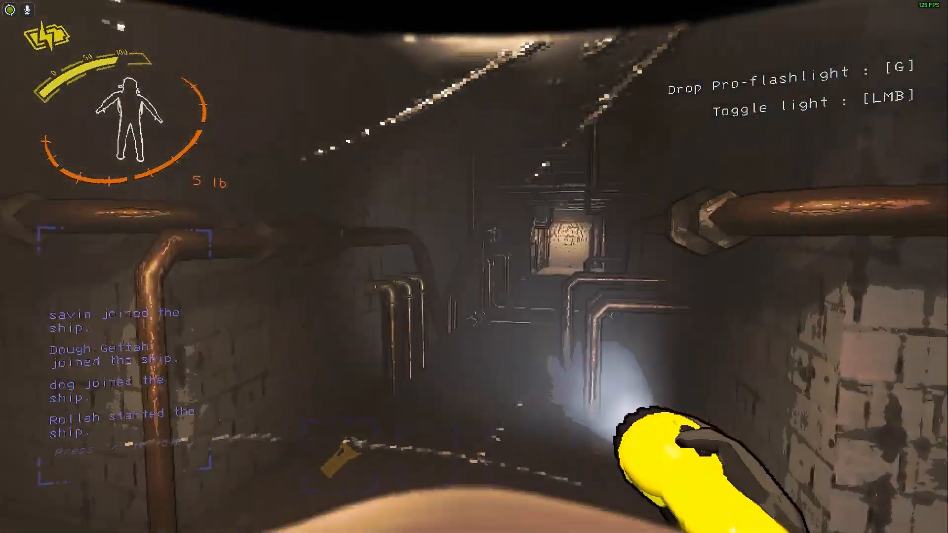
mouse_move(474, 266)
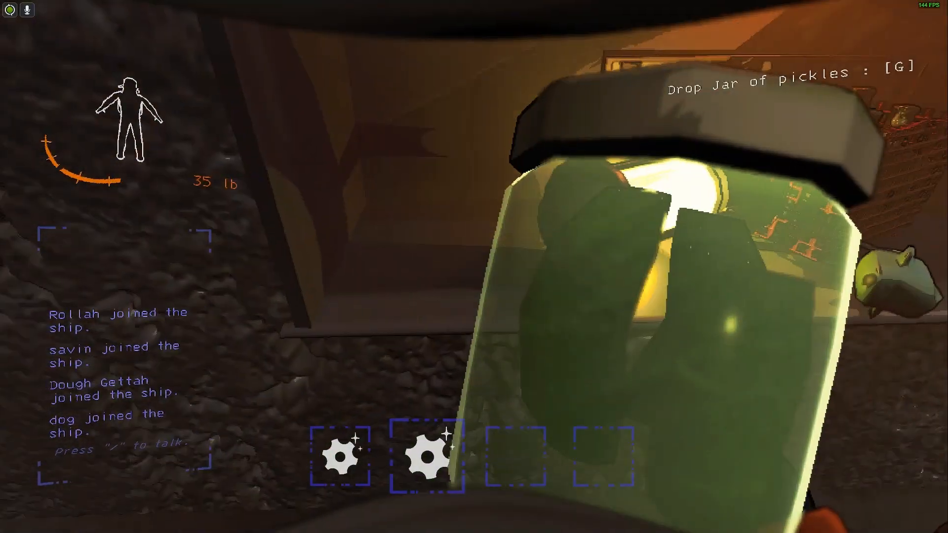
- Drop the jar of pickles and the other loot by the ship's shelf, reaching 0 lb
key(g)
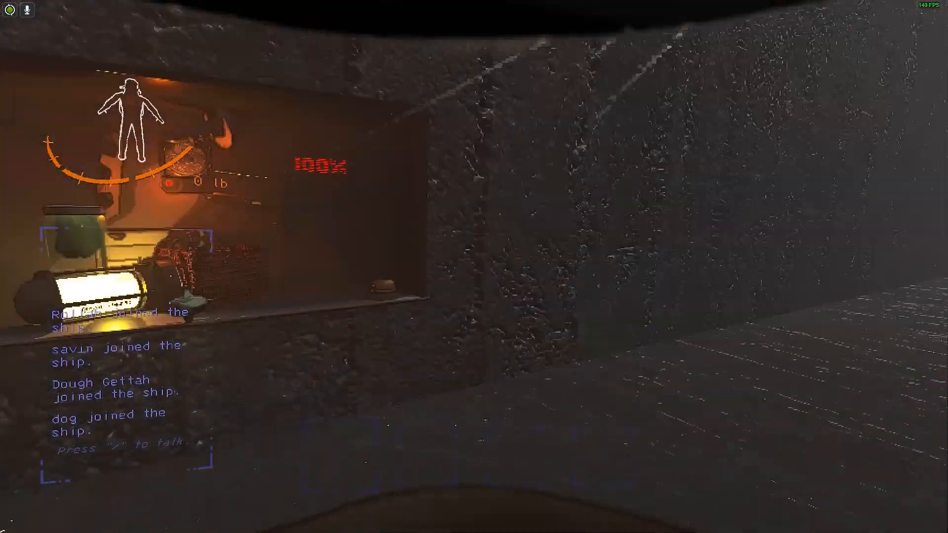
mouse_move(459, 260)
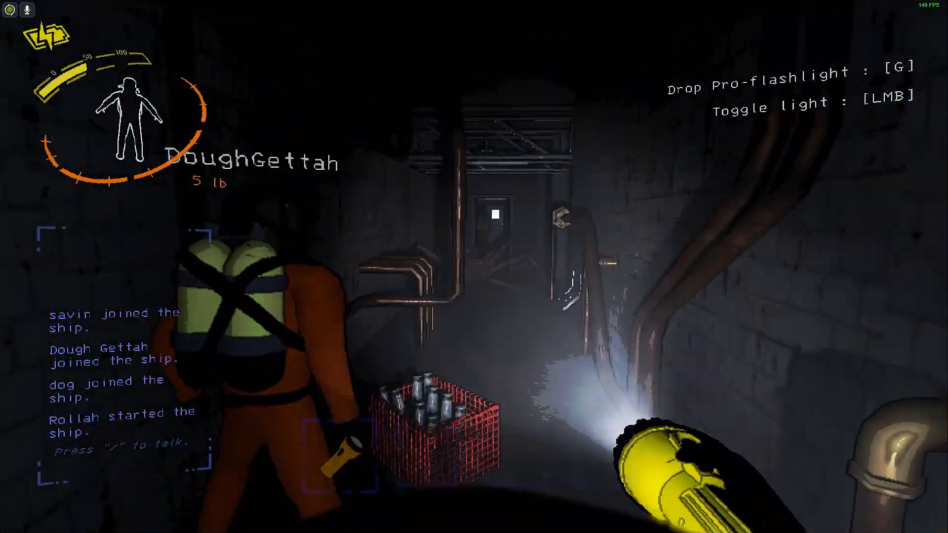
mouse_move(473, 267)
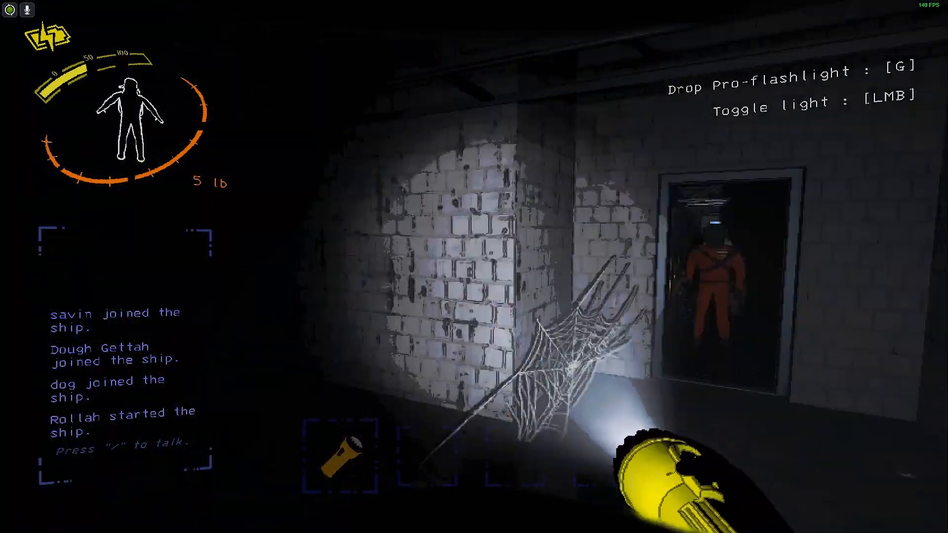
mouse_move(474, 266)
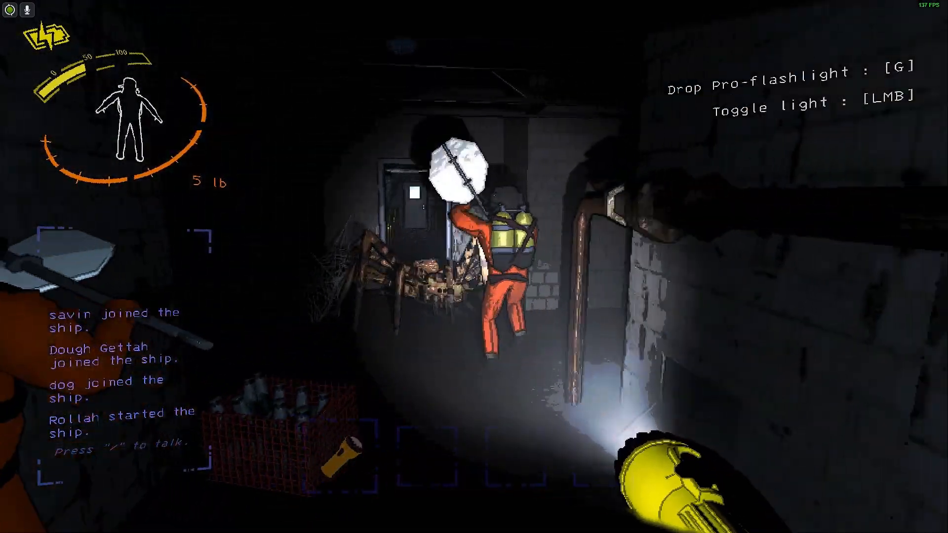
mouse_move(473, 267)
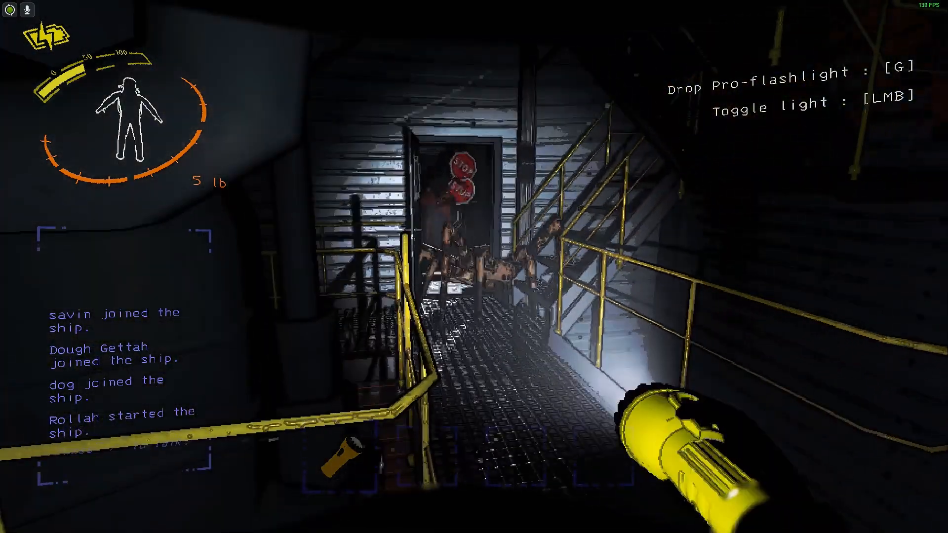
mouse_move(474, 266)
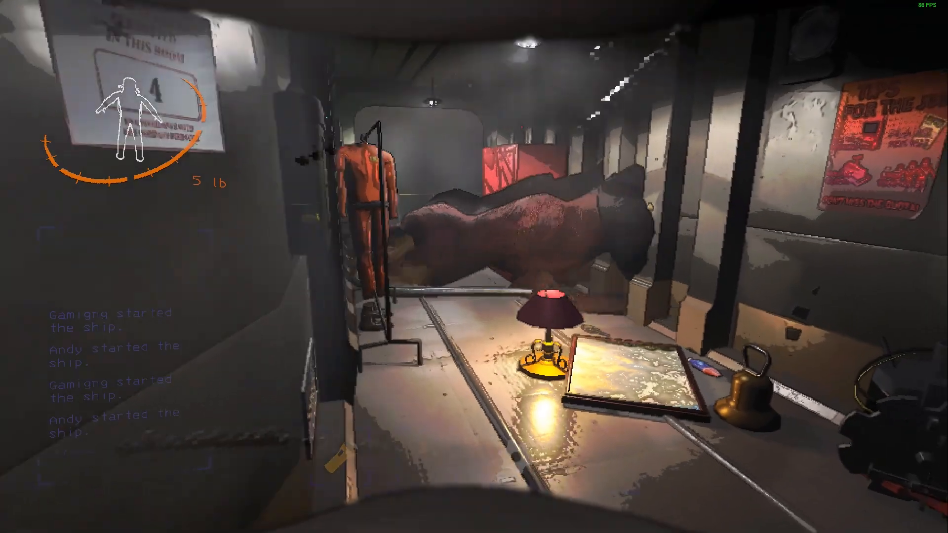
mouse_move(474, 267)
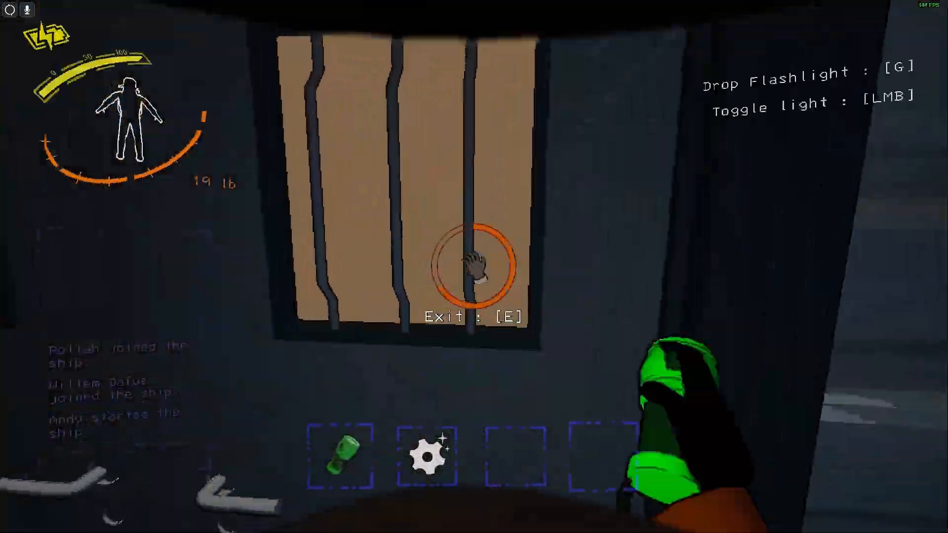
- Leave through the facility exit door and carry the Apparatus, hands full at 50 lb
key(e)
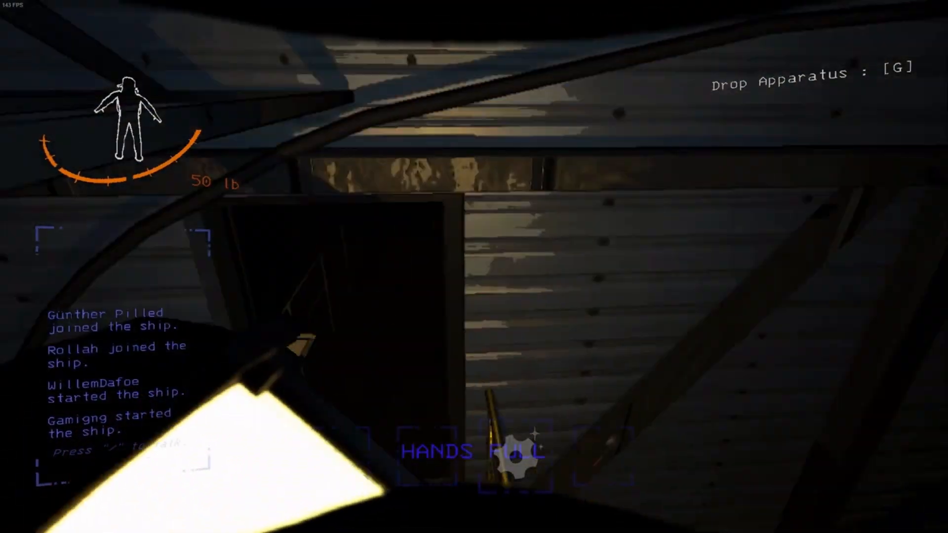
mouse_move(473, 267)
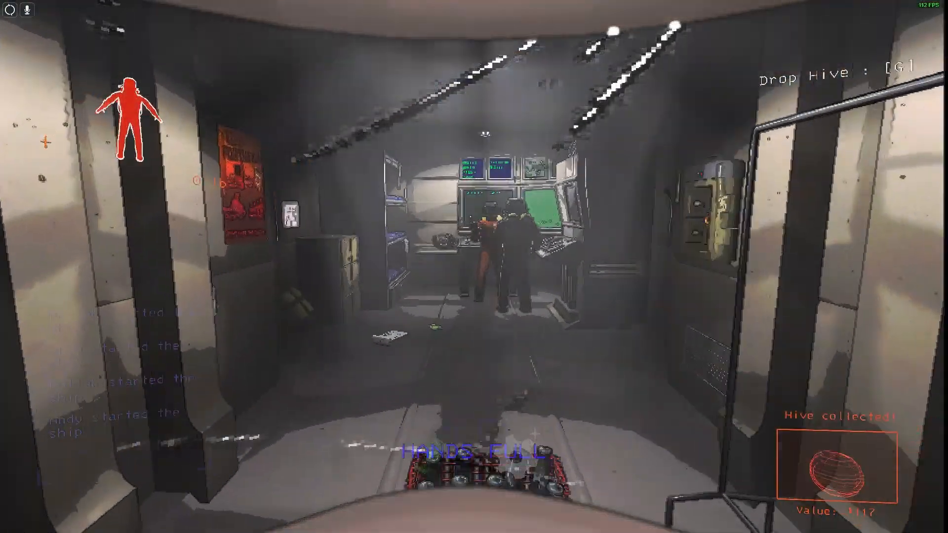
mouse_move(473, 267)
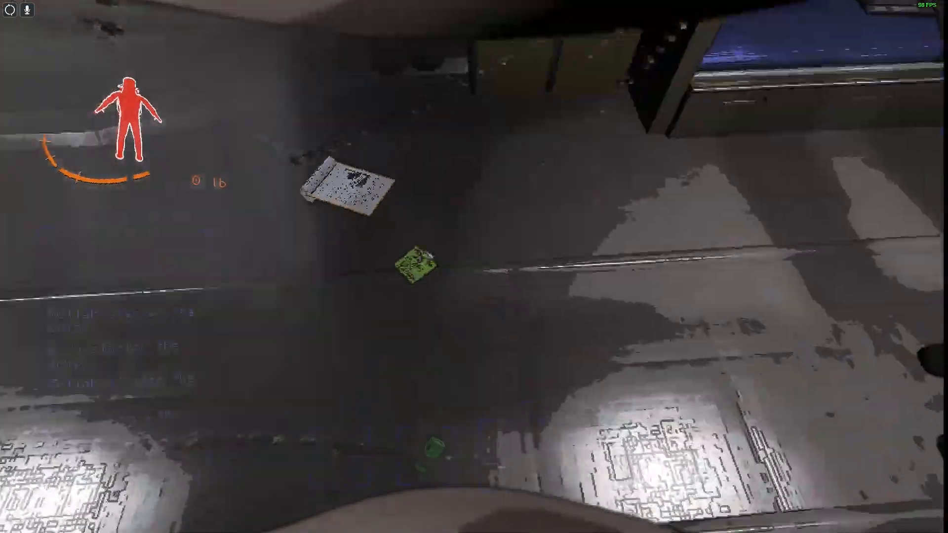
mouse_move(474, 267)
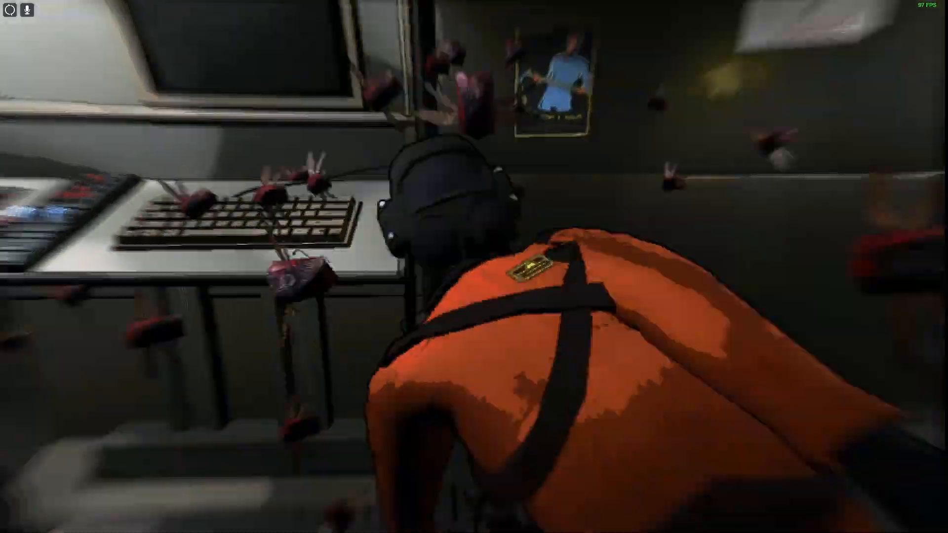